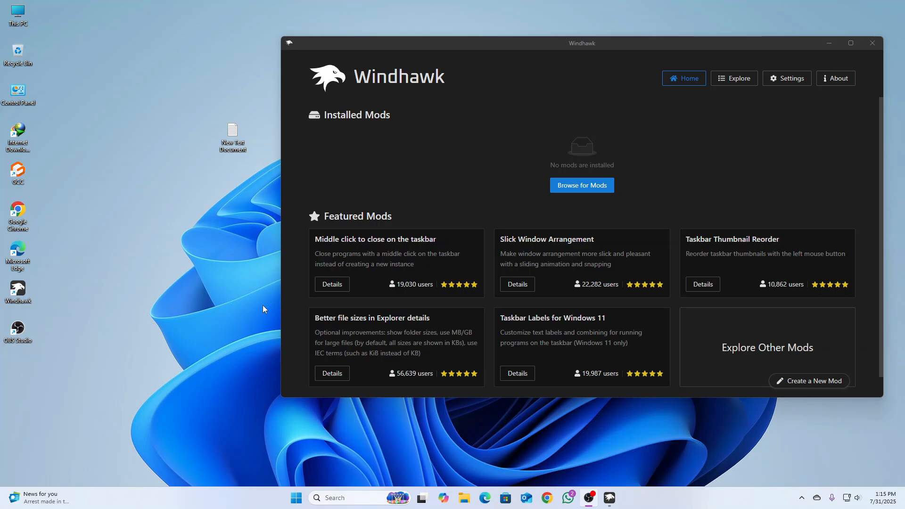
pyautogui.moveTo(602, 235)
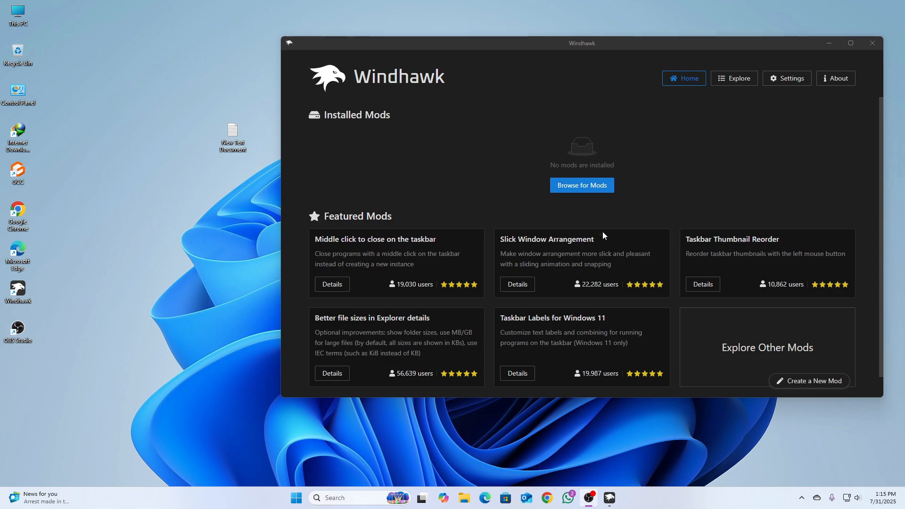
pyautogui.moveTo(471, 206)
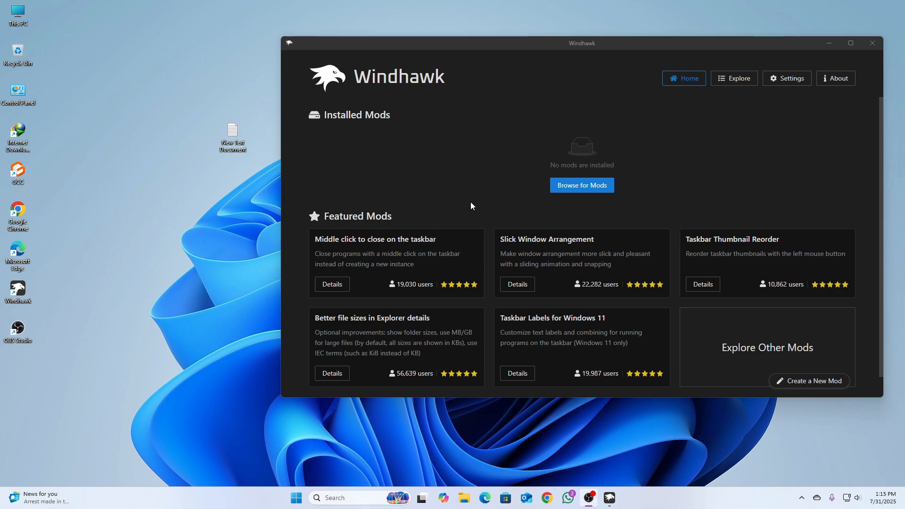
pyautogui.moveTo(353, 465)
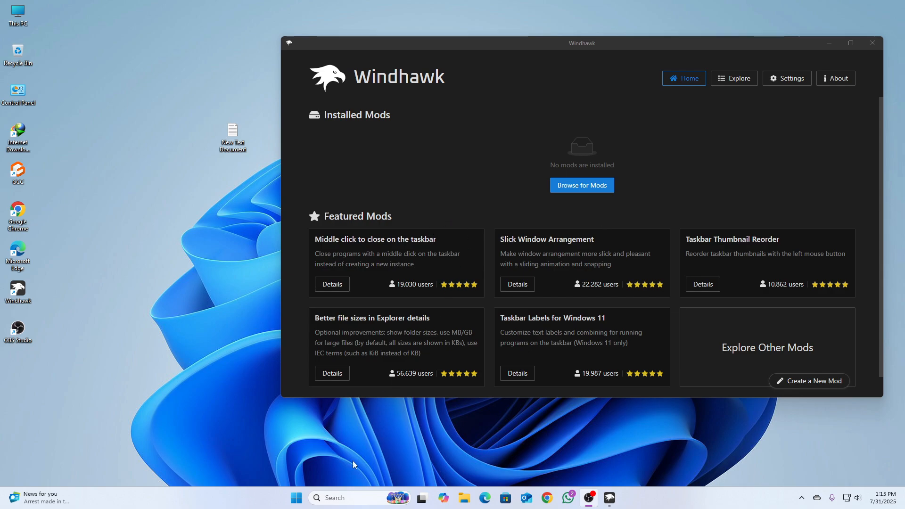
# Run winver from search to show About Windows with version 25H2, build 26200.5722
pyautogui.write('w')
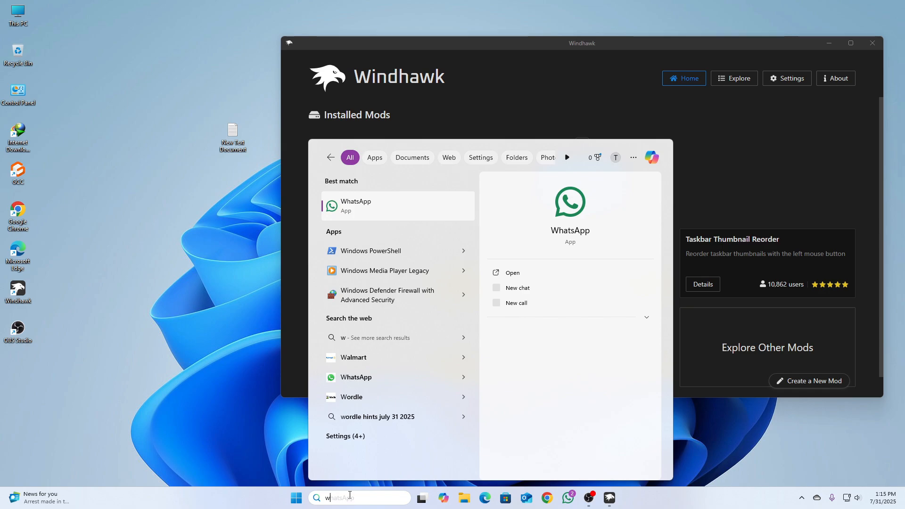
pyautogui.write('winver')
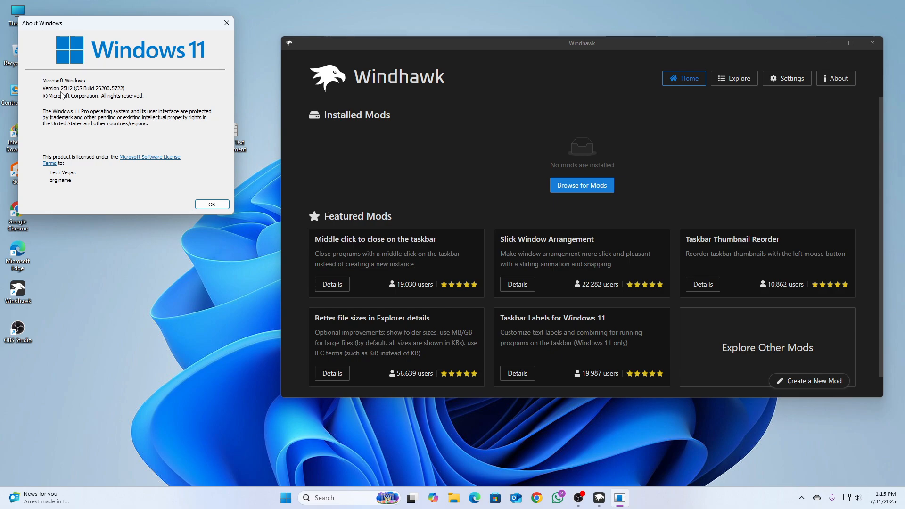
pyautogui.moveTo(72, 96)
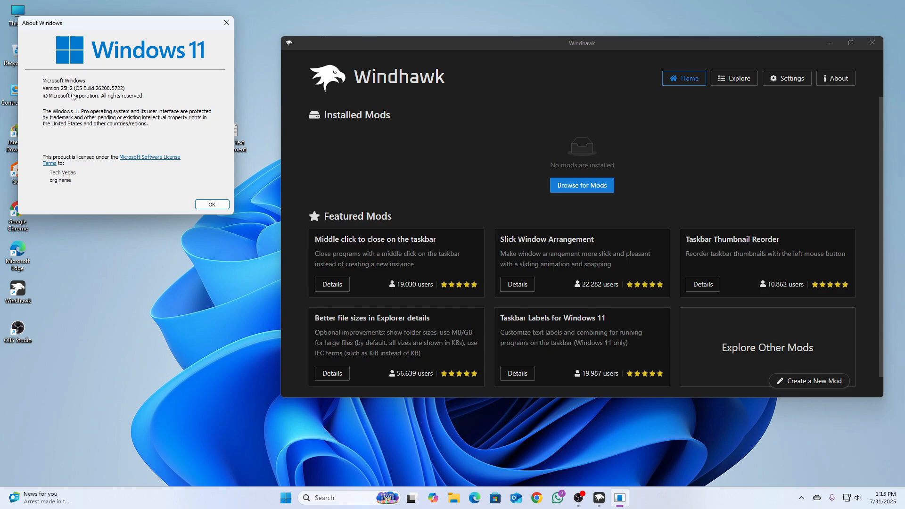
pyautogui.moveTo(104, 96)
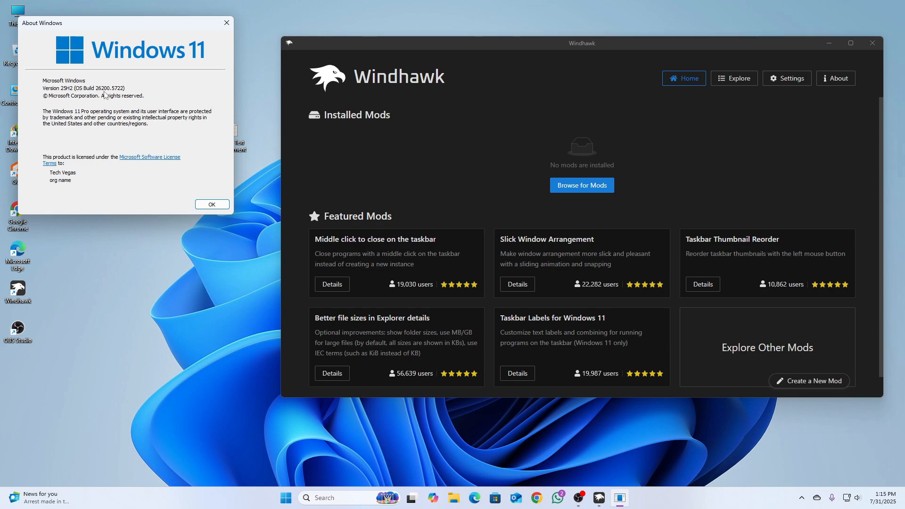
pyautogui.moveTo(206, 178)
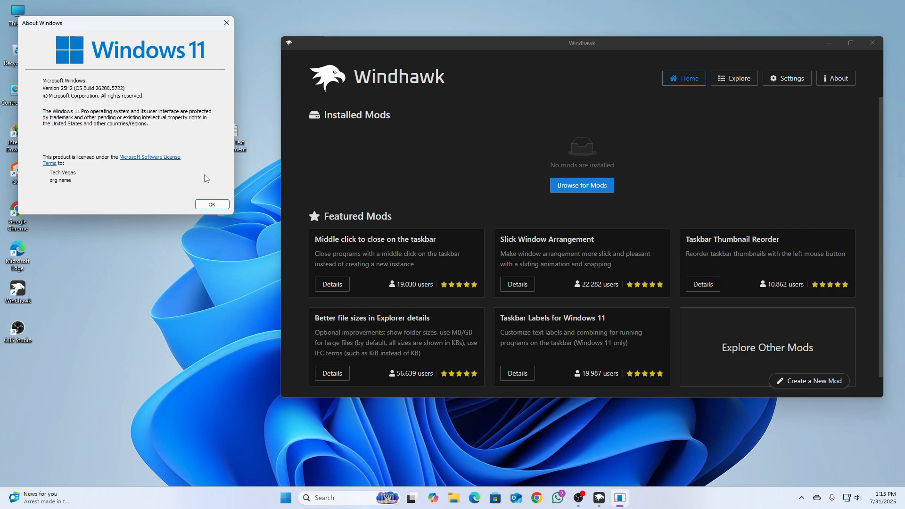
# Dismiss About Windows and install the Windows 11 Start Menu Styler mod, then reach its advanced options
pyautogui.click(211, 203)
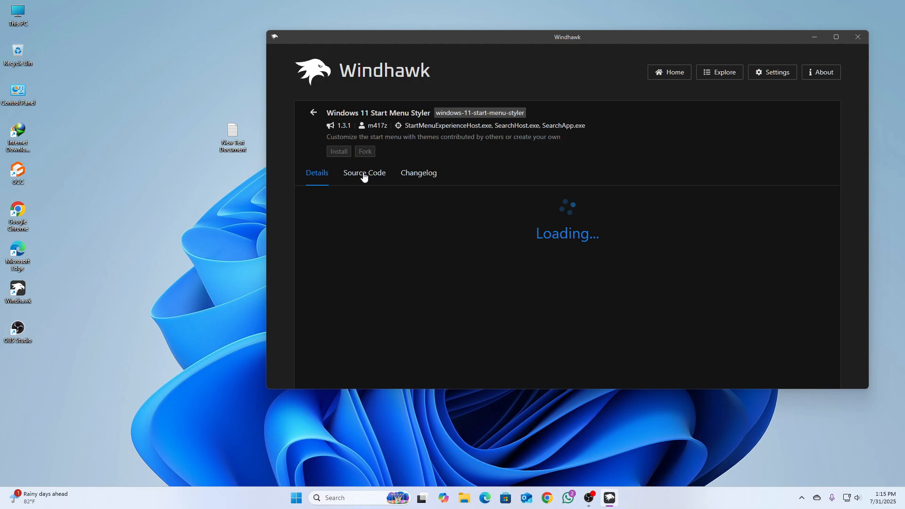
pyautogui.click(338, 151)
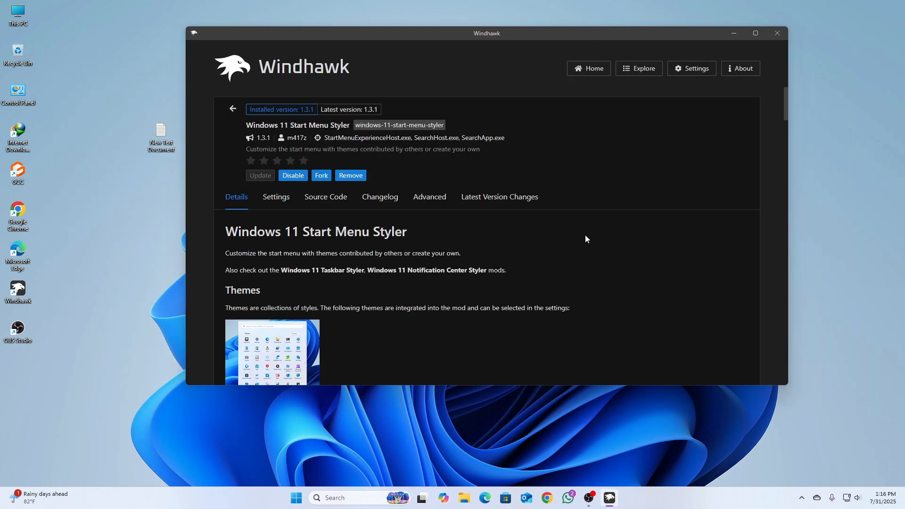
pyautogui.click(428, 196)
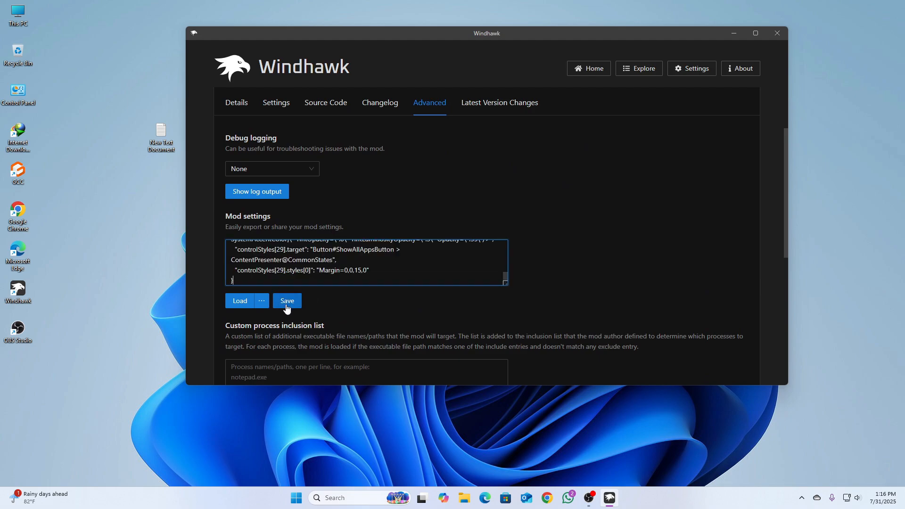
# Save the custom theme JSON pasted into the mod's Advanced settings field
pyautogui.click(295, 498)
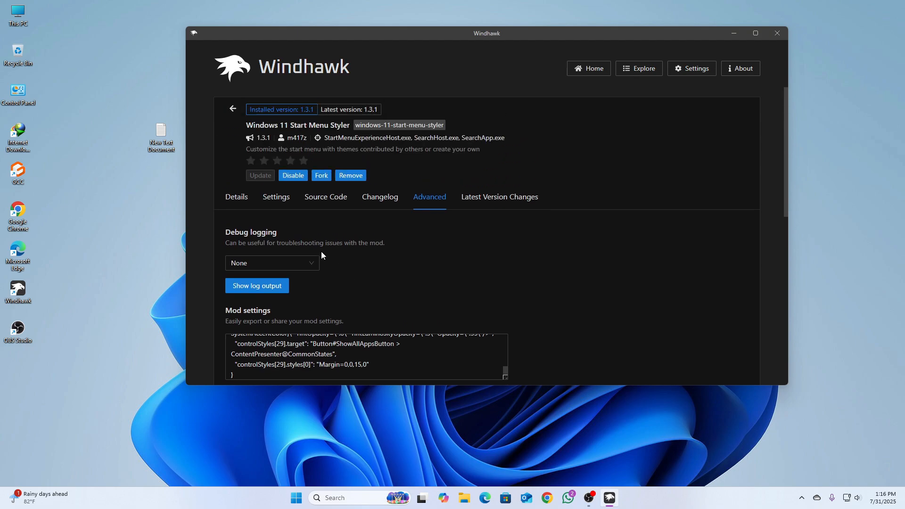
# Turn on 'Disable the new start menu layout' in the mod settings and save
pyautogui.click(275, 197)
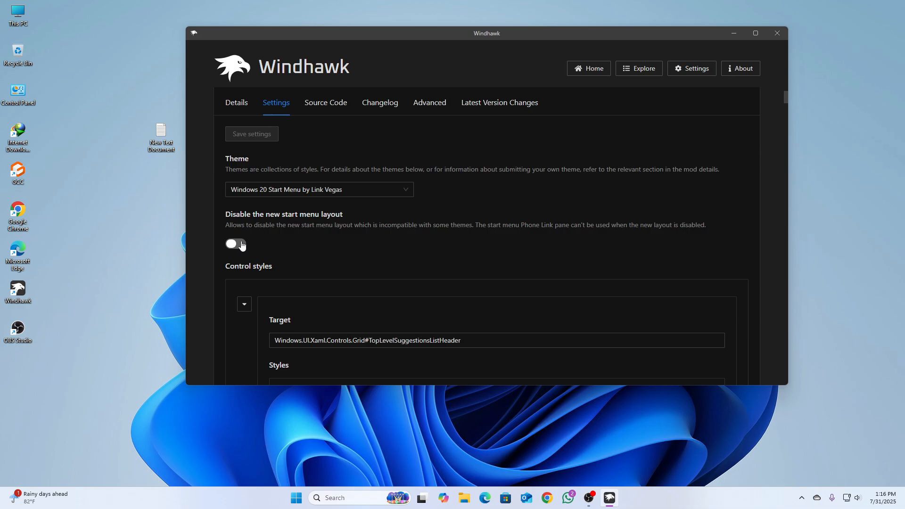
pyautogui.click(234, 243)
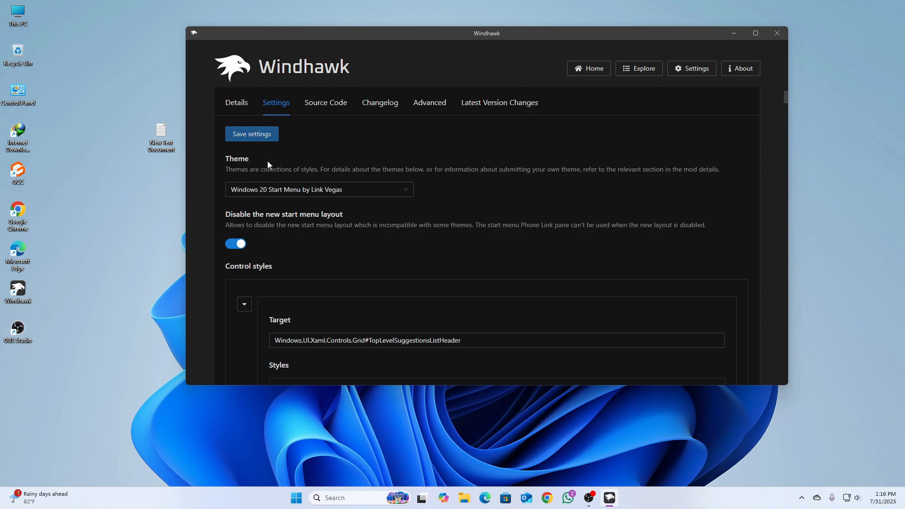
pyautogui.click(295, 497)
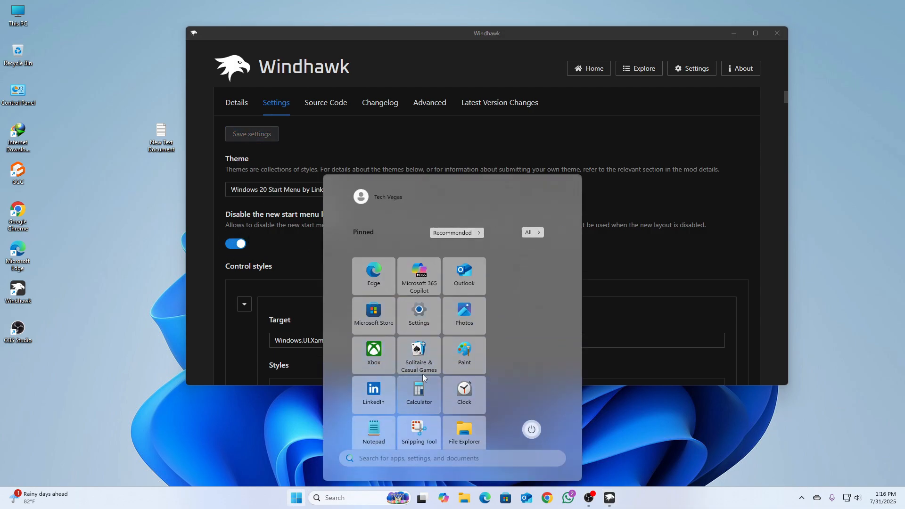
# Unpin File Explorer and a second app from the restyled Start menu via their context menus
pyautogui.rightClick(463, 432)
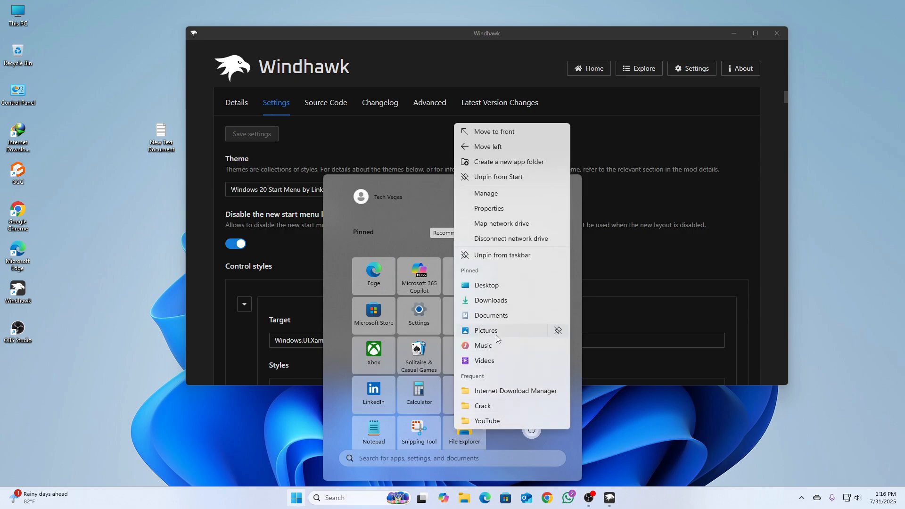
pyautogui.click(427, 435)
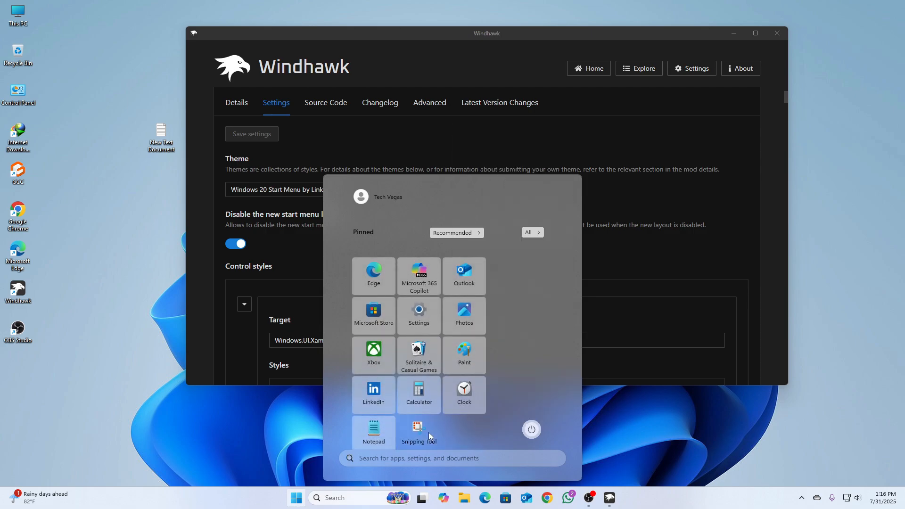
pyautogui.rightClick(417, 429)
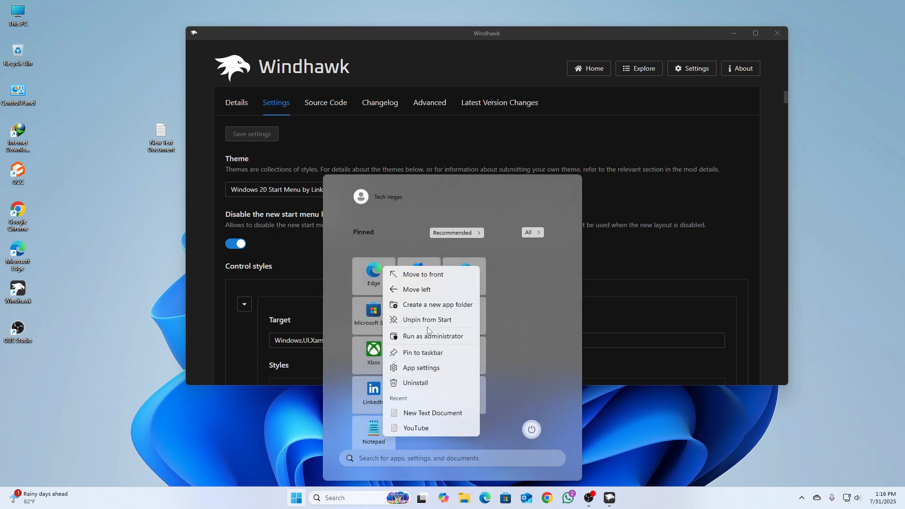
pyautogui.click(521, 271)
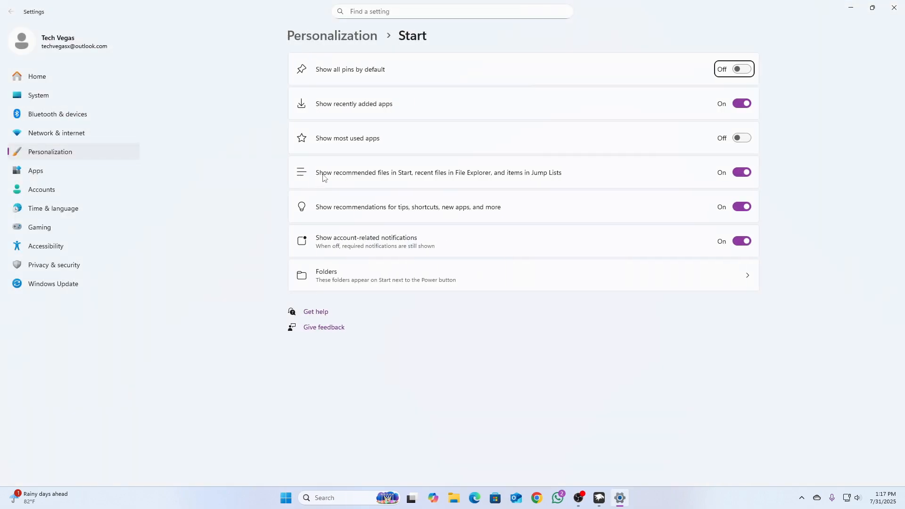
# In Start personalization Folders, switch on Downloads to show beside the power button
pyautogui.click(384, 275)
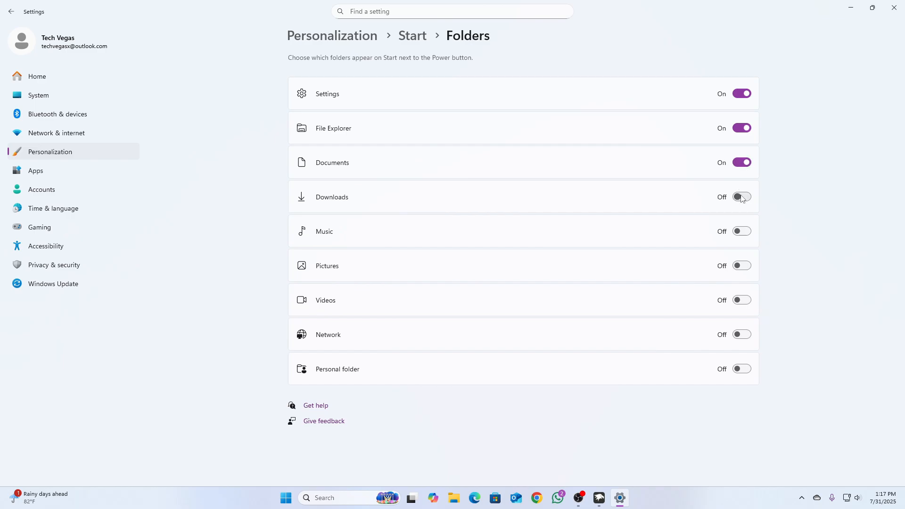
pyautogui.click(740, 197)
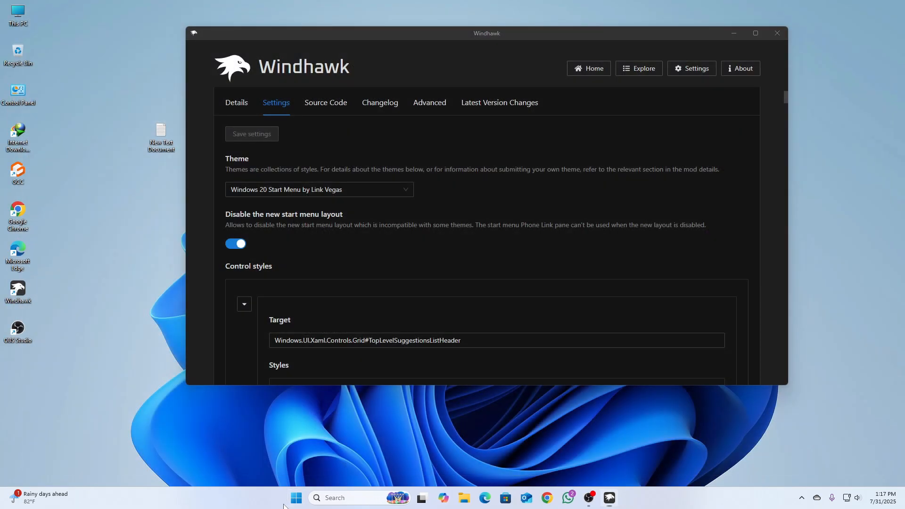
# Show the restyled Start menu with its new folders sidebar beside the pinned apps
pyautogui.click(296, 497)
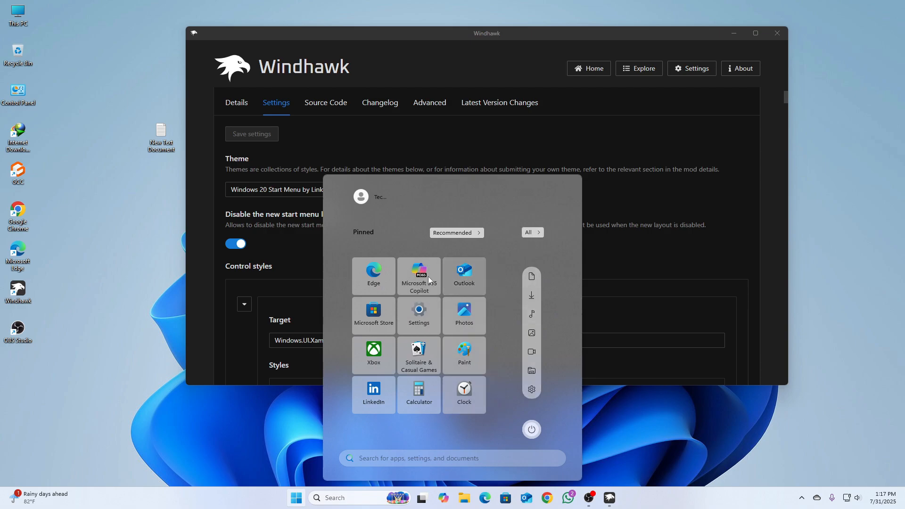
pyautogui.moveTo(564, 269)
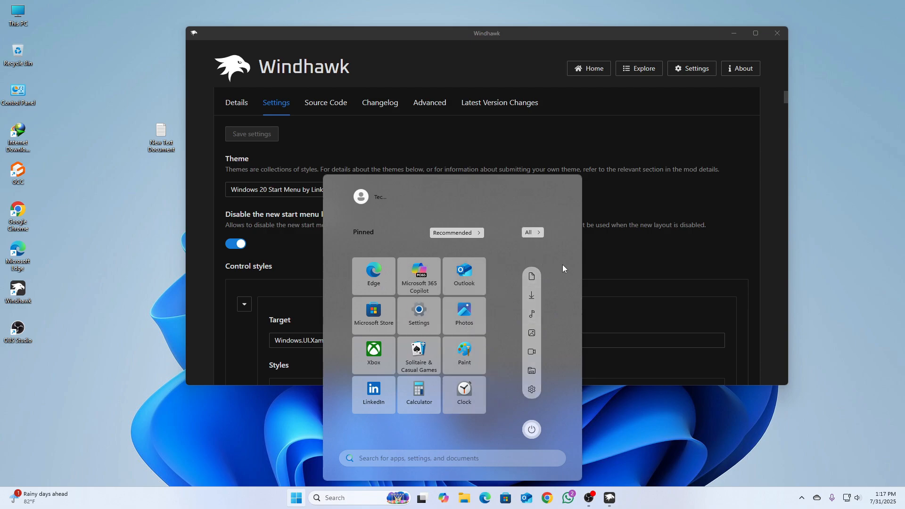
pyautogui.moveTo(530, 294)
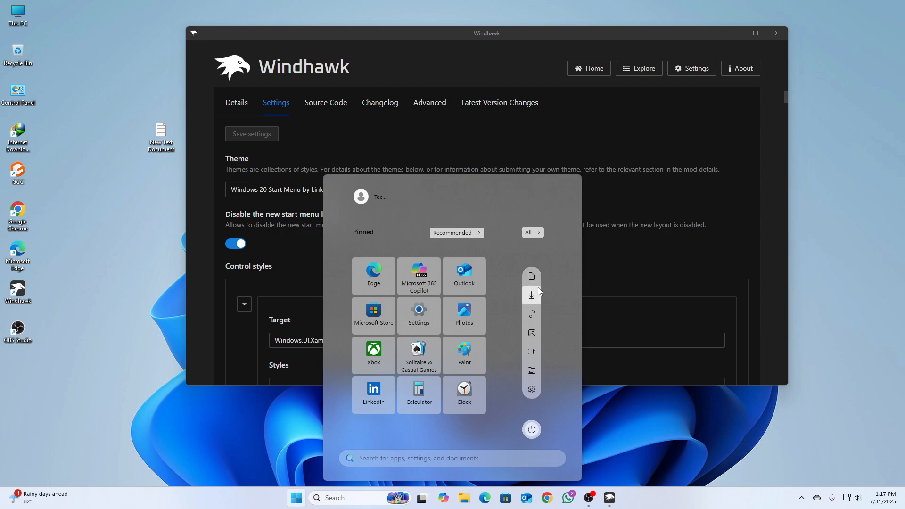
pyautogui.moveTo(532, 384)
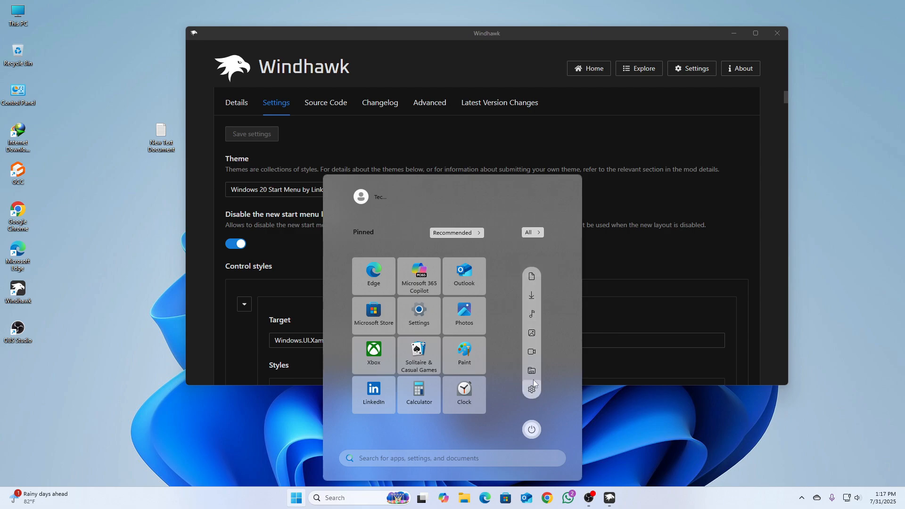
pyautogui.moveTo(549, 345)
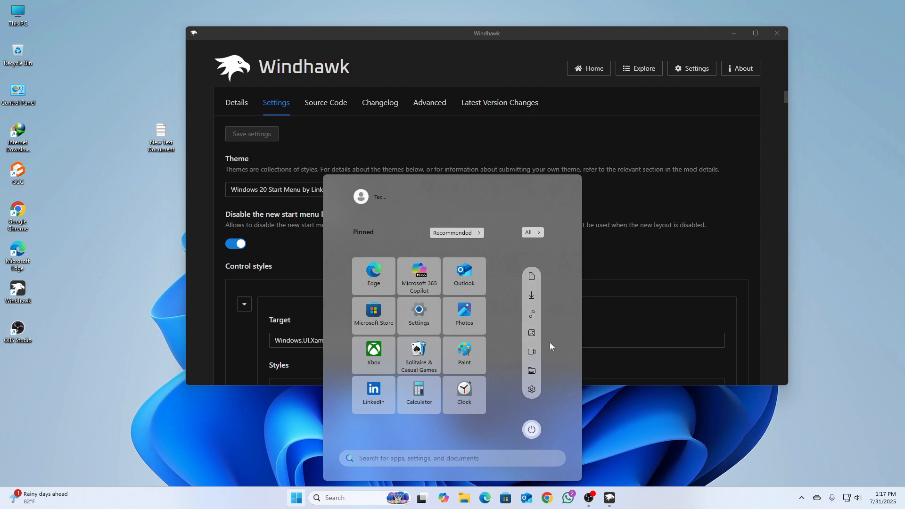
pyautogui.moveTo(543, 351)
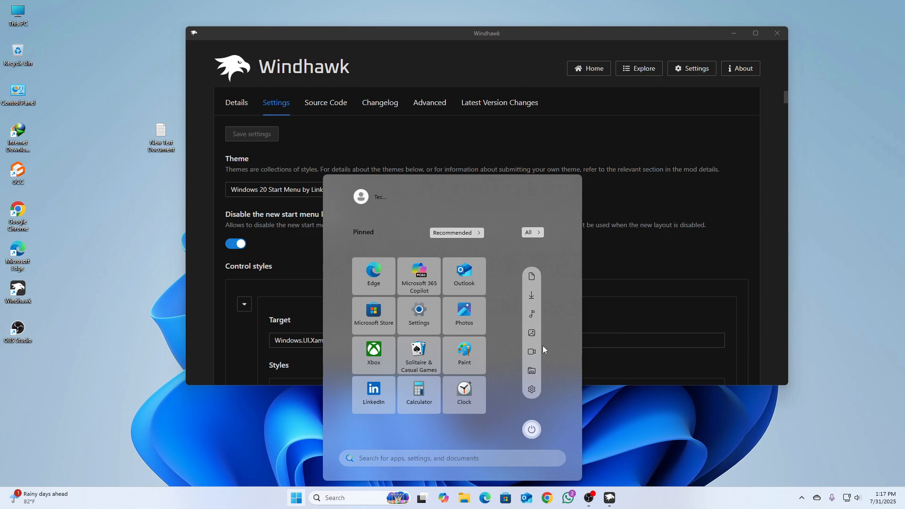
pyautogui.moveTo(579, 241)
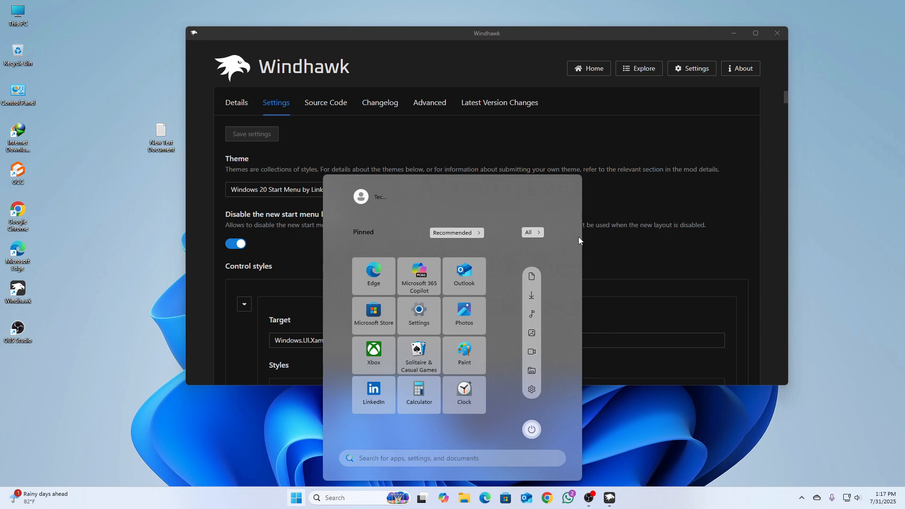
pyautogui.moveTo(574, 269)
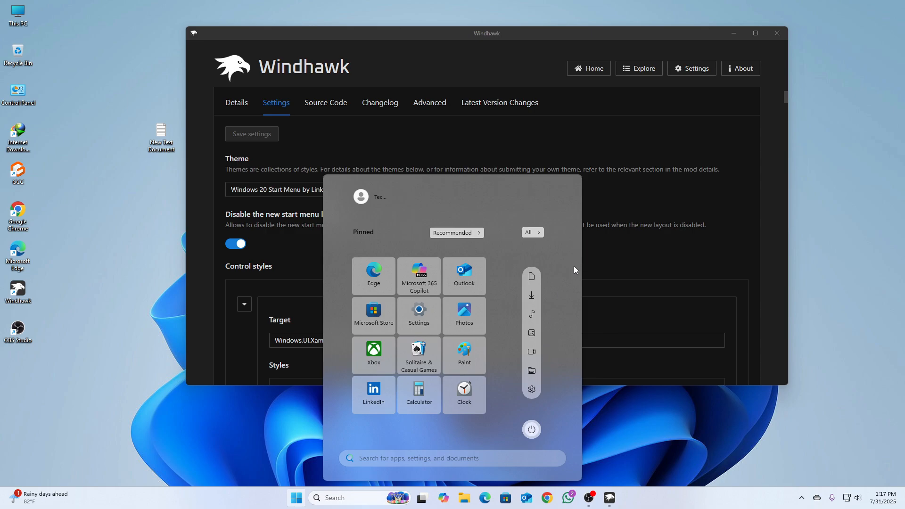